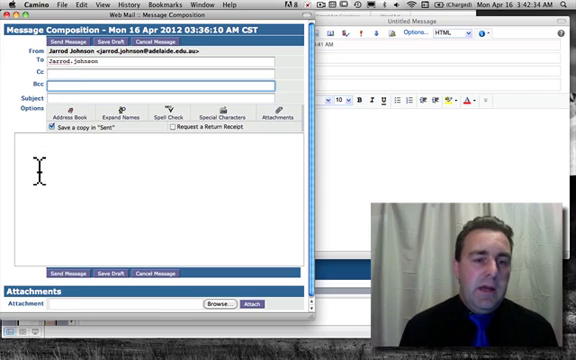
Step: Enter parent1, parent2 and parent3 in the message's Bcc field
text(parent1)
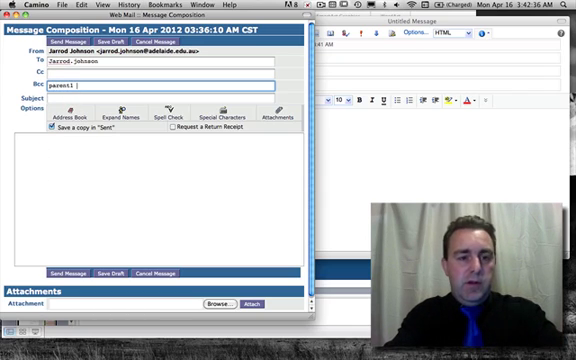
text(, parent2, parent3)
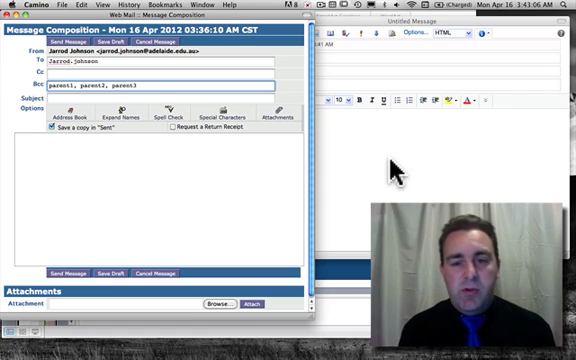
mouse_move(392, 172)
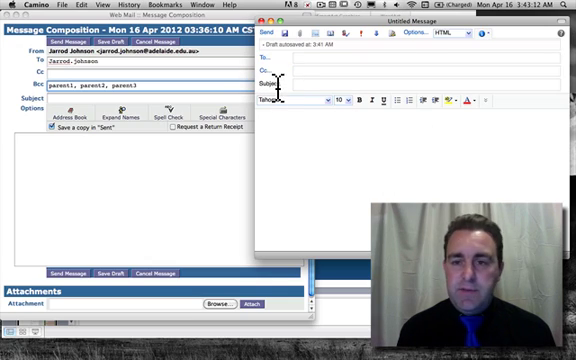
Step: Bring the Untitled Message window in Outlook to the front
click(408, 42)
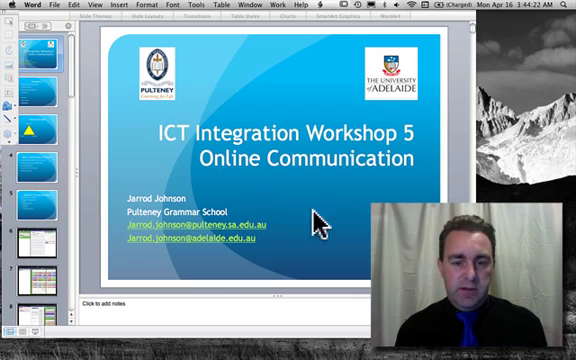
mouse_move(334, 228)
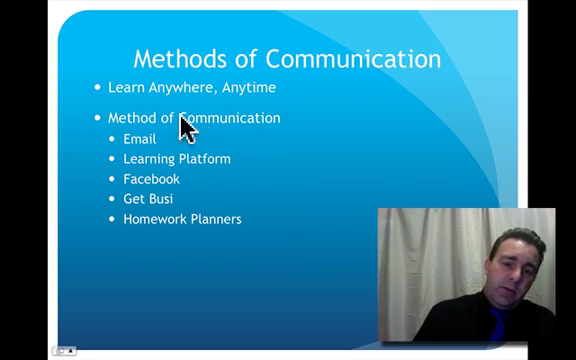
mouse_move(275, 170)
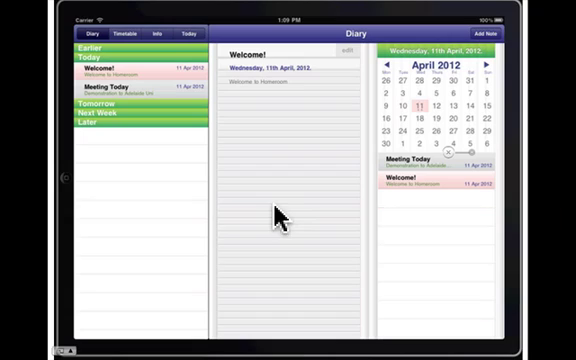
mouse_move(215, 185)
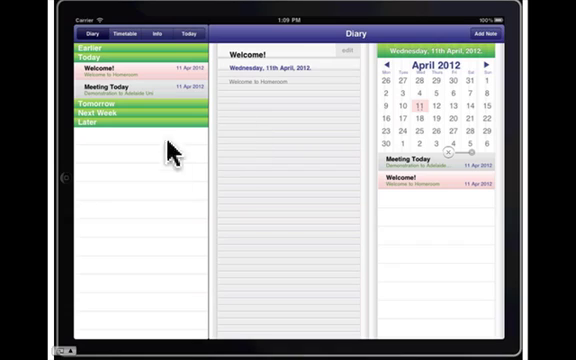
mouse_move(150, 63)
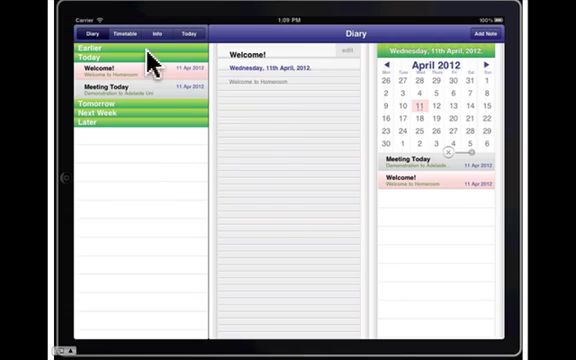
mouse_move(258, 205)
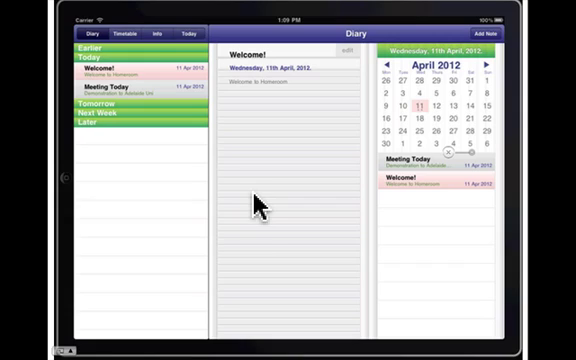
mouse_move(92, 38)
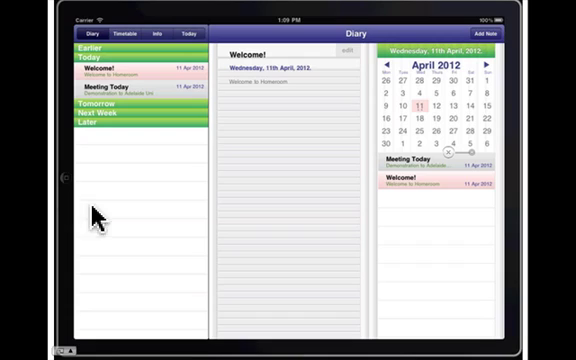
mouse_move(285, 120)
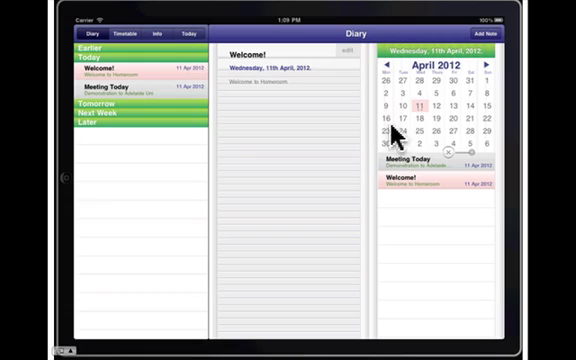
mouse_move(408, 140)
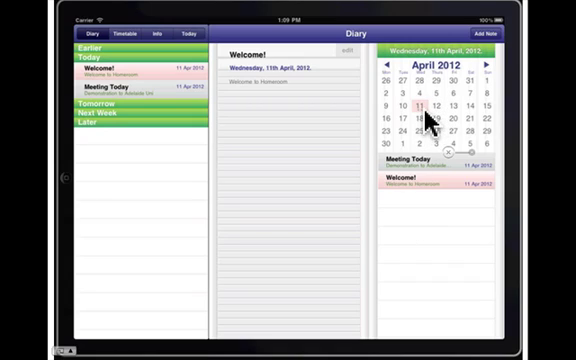
mouse_move(418, 205)
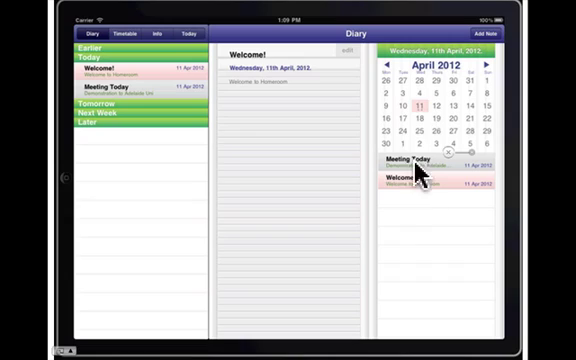
mouse_move(382, 228)
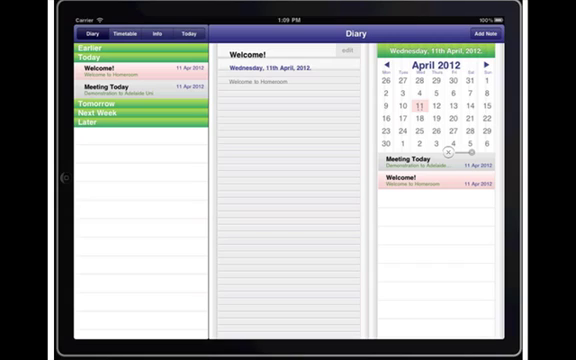
mouse_move(268, 108)
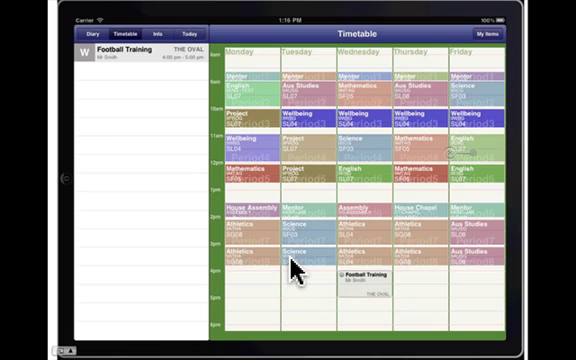
mouse_move(405, 230)
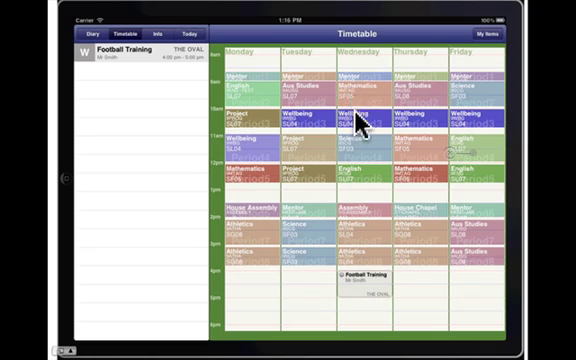
mouse_move(355, 120)
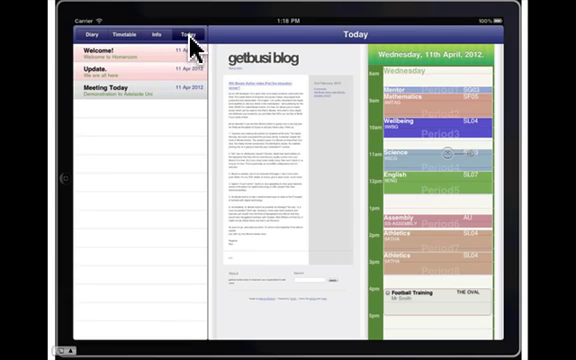
mouse_move(466, 122)
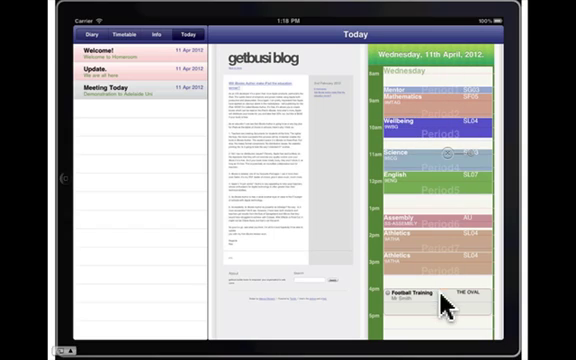
mouse_move(330, 90)
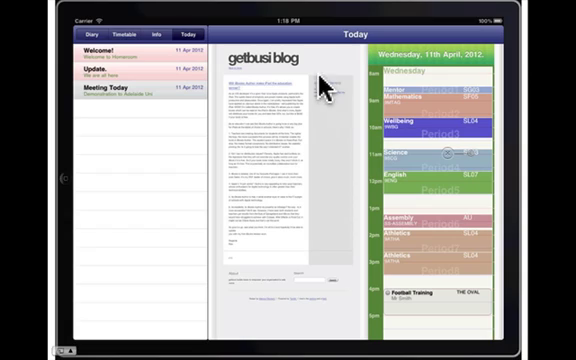
mouse_move(345, 172)
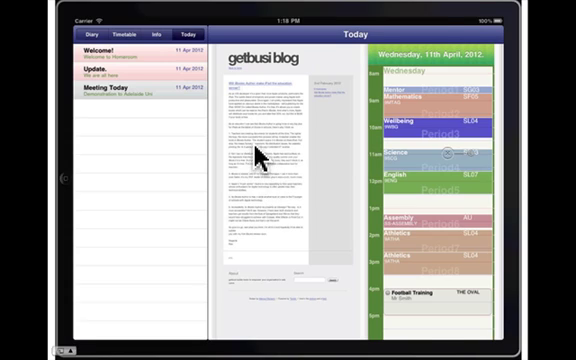
Step: Advance the demo past the Today view to the Homeroom Info page
click(151, 33)
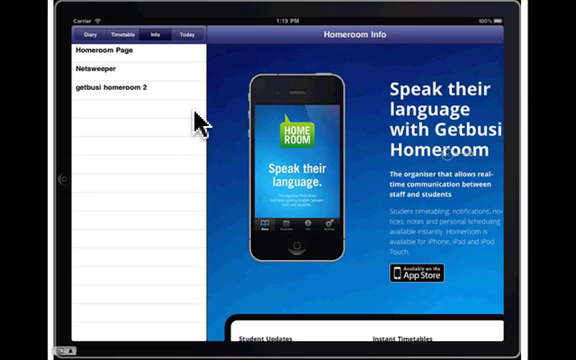
mouse_move(180, 132)
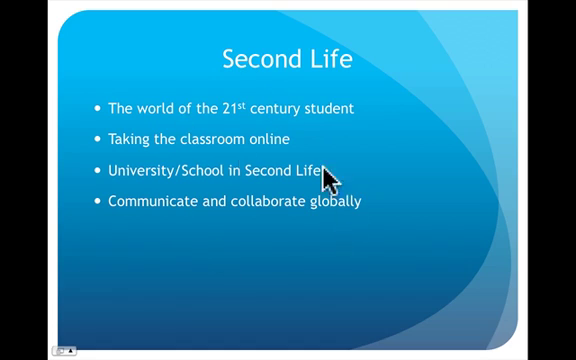
mouse_move(348, 270)
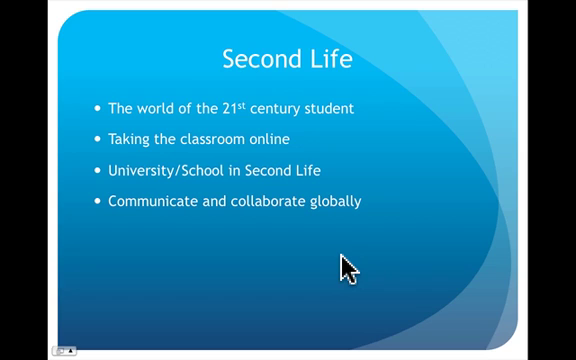
mouse_move(404, 262)
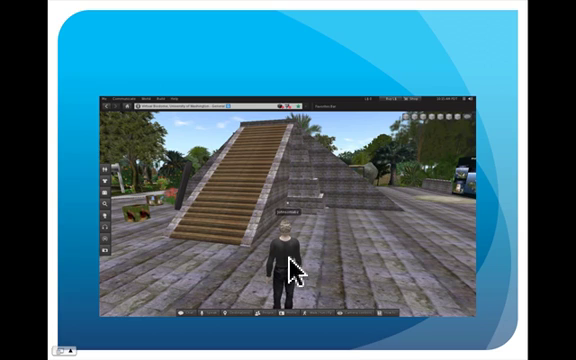
mouse_move(358, 235)
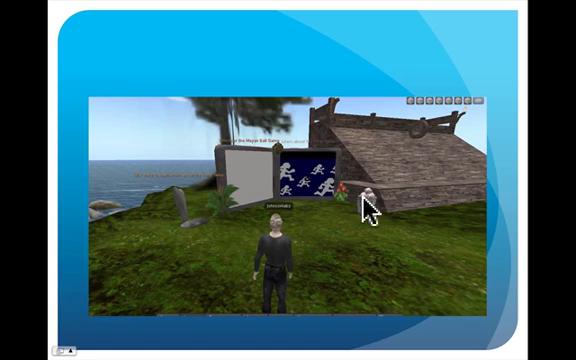
mouse_move(430, 135)
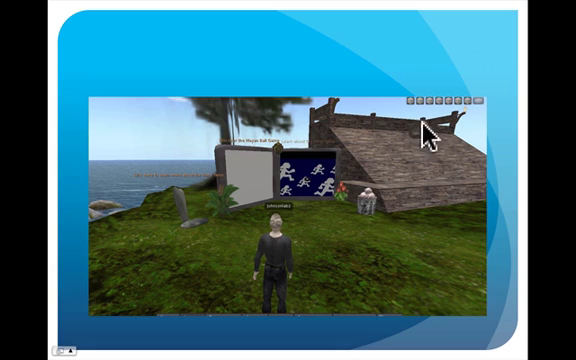
mouse_move(244, 168)
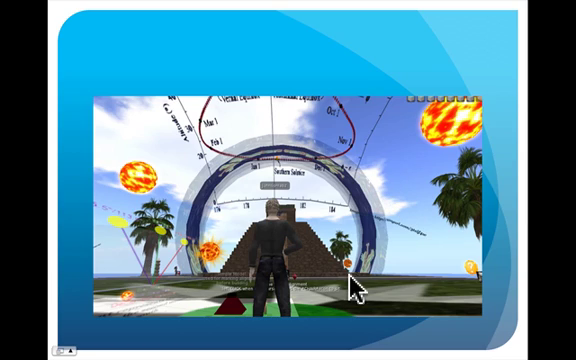
mouse_move(236, 285)
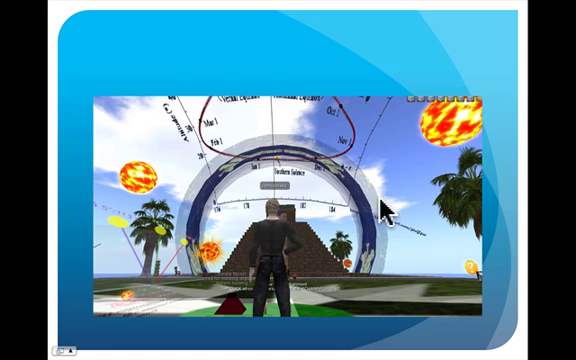
mouse_move(139, 268)
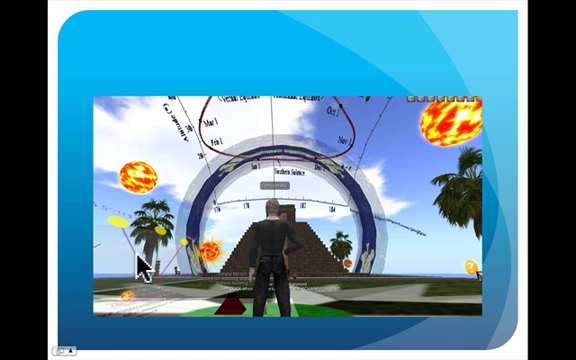
mouse_move(330, 213)
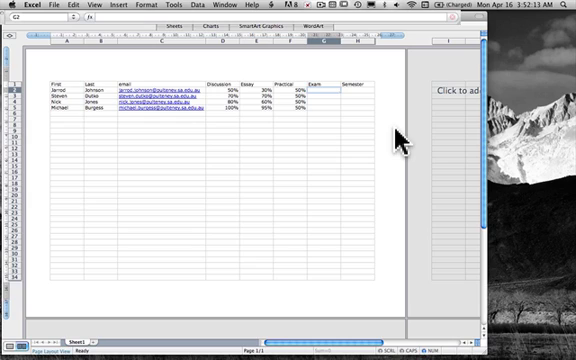
click(350, 92)
text(=AVERAGE(D2:G2))
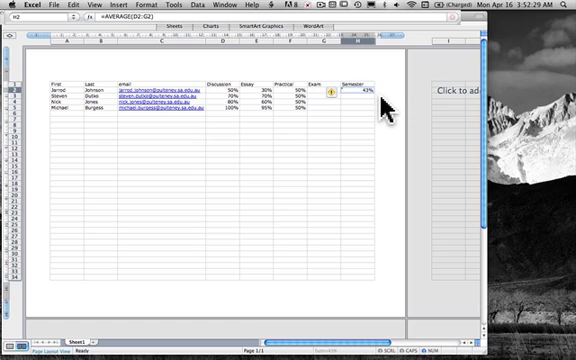
mouse_move(378, 112)
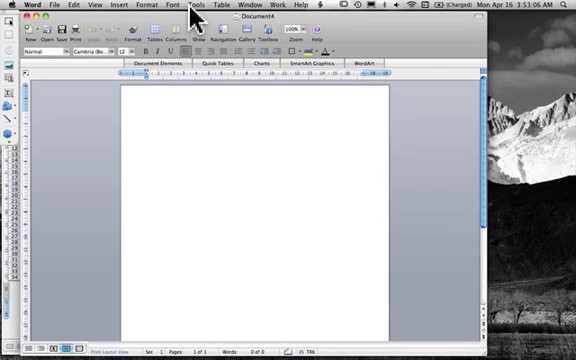
Step: Start a Form Letters merge from Tools > Mail Merge Manager
click(201, 5)
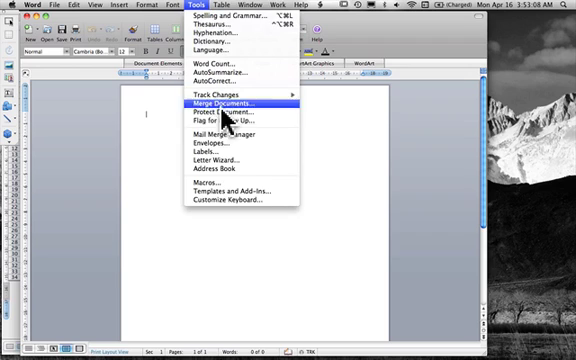
click(221, 130)
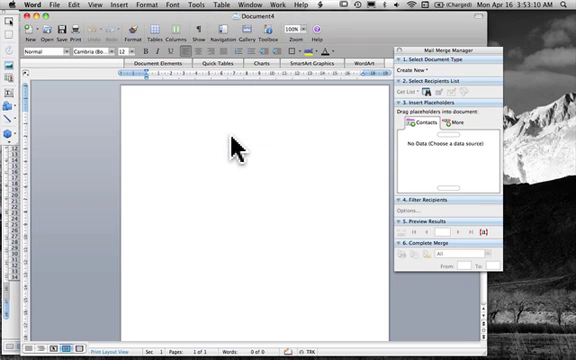
click(412, 75)
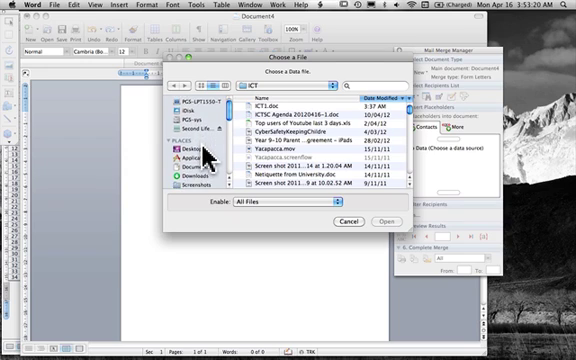
scroll(down, 3)
text(Your ma)
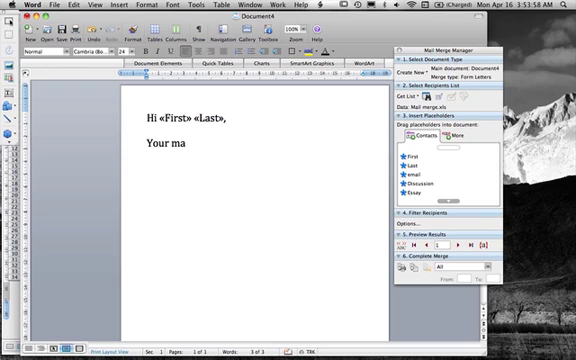
Step: Finish the line 'Your marks for the semester are:' and insert a table below it
text(rks for the)
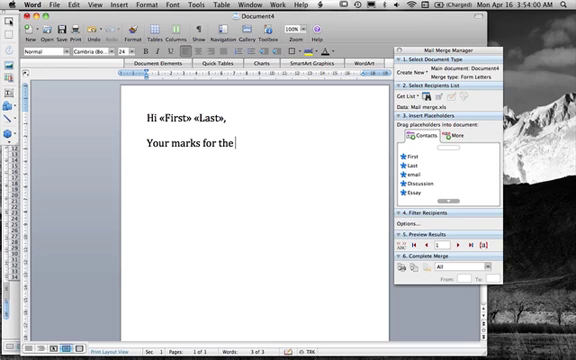
text(semester are:)
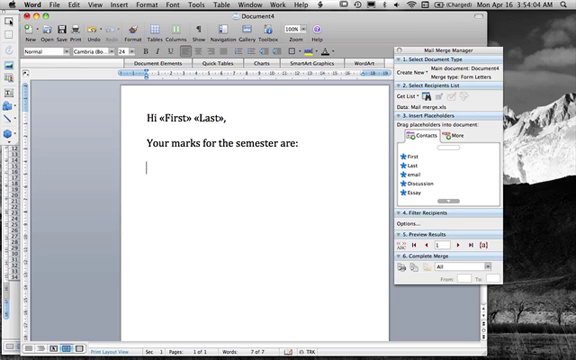
click(161, 28)
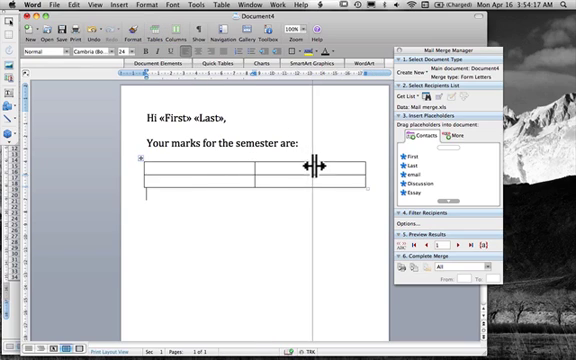
Step: Fill the table with Task/Result headers and Discussion, Essay, Practical, Exam, Final rows
text(Task)
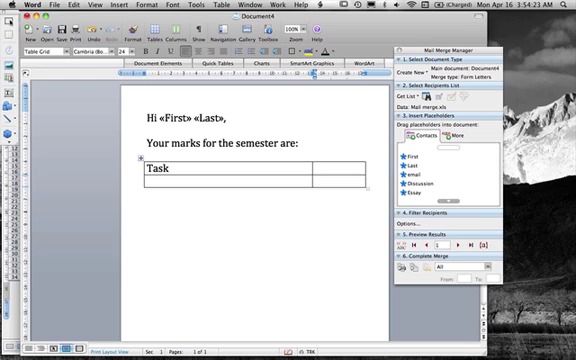
text(Result)
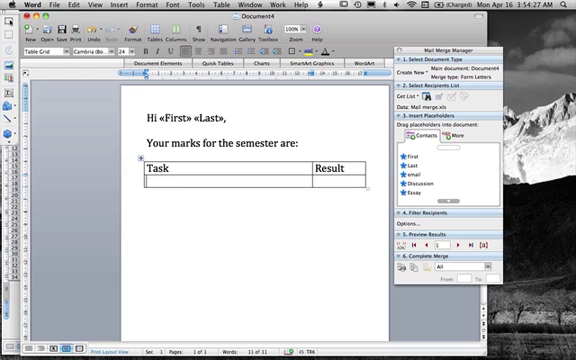
text(Discus)
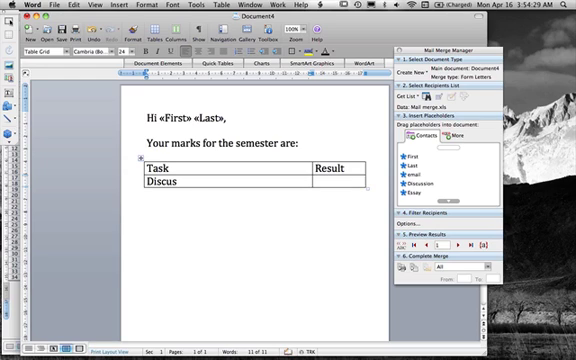
text(sion)
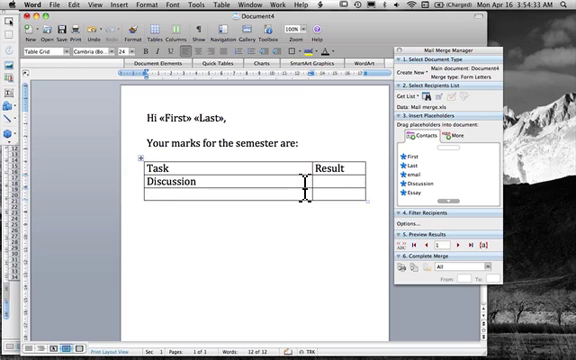
text(Essay)
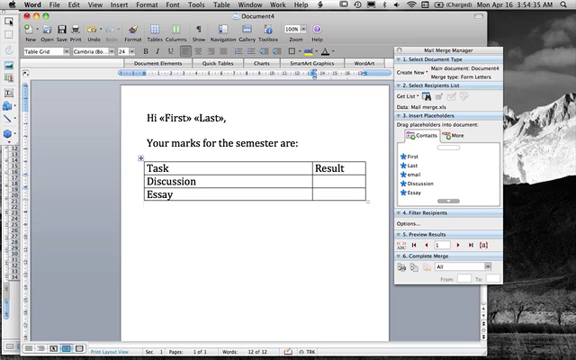
text(Practical)
text(F)
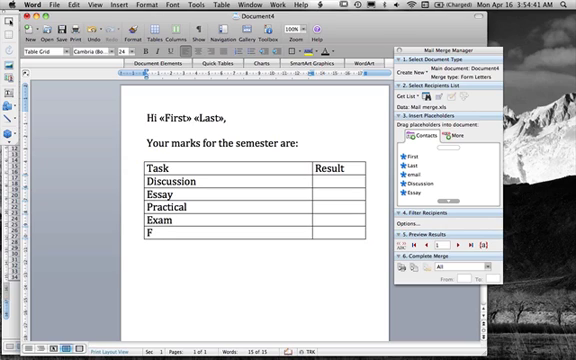
text(inal)
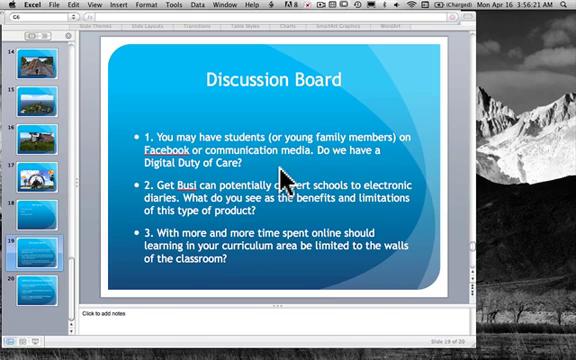
mouse_move(210, 230)
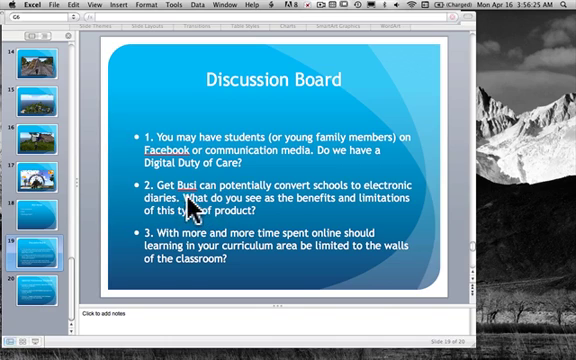
mouse_move(318, 235)
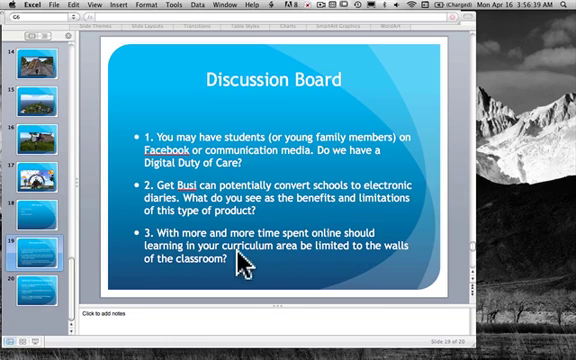
mouse_move(278, 272)
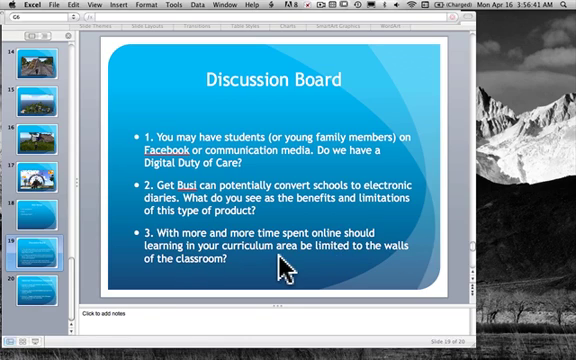